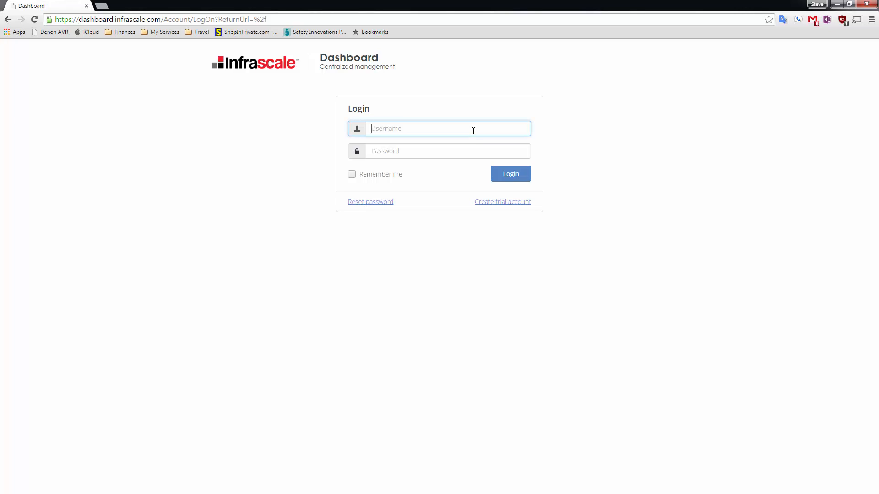
Sign in as acmees and open Protected Devices from the home page Tools
text(acmees)
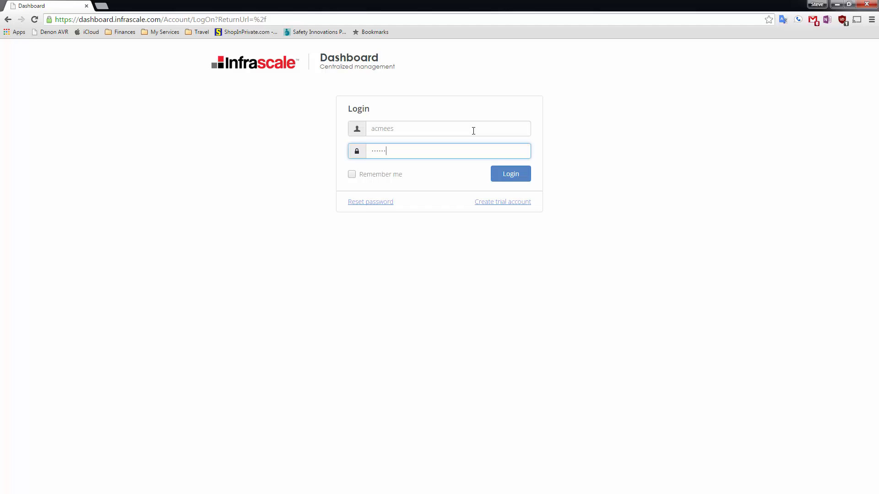
text(••••••)
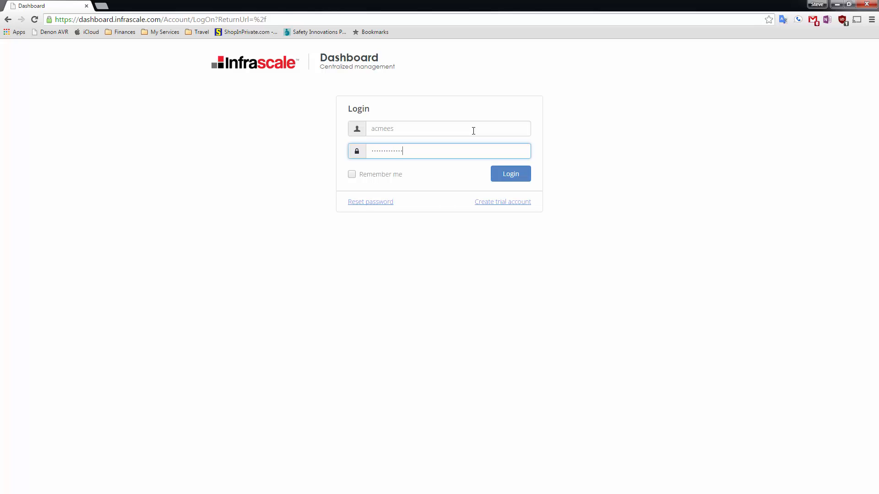
click(510, 174)
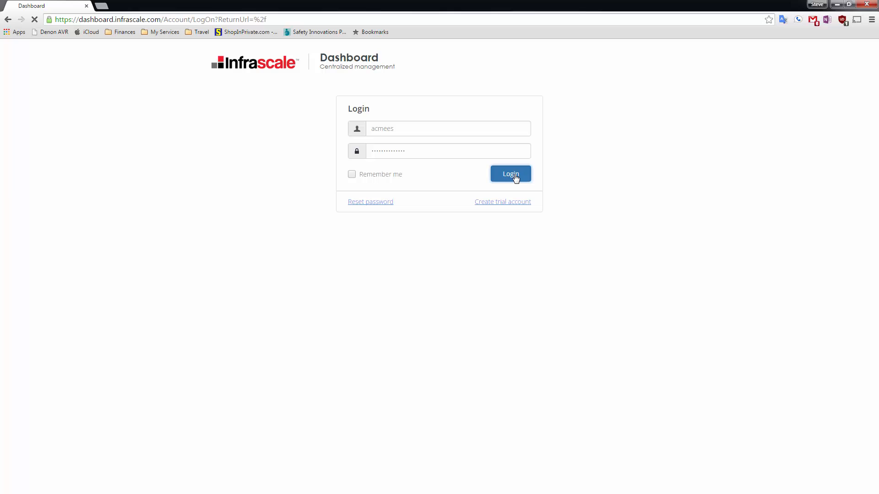
click(509, 174)
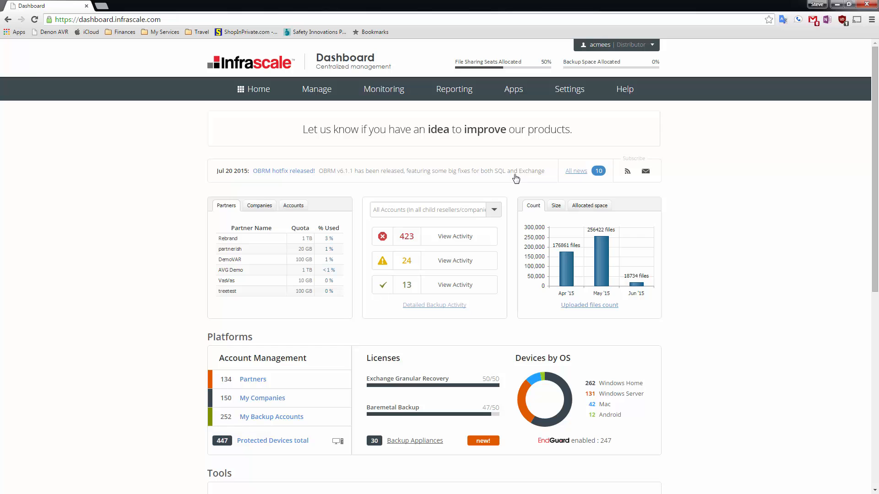
scroll(down, 3)
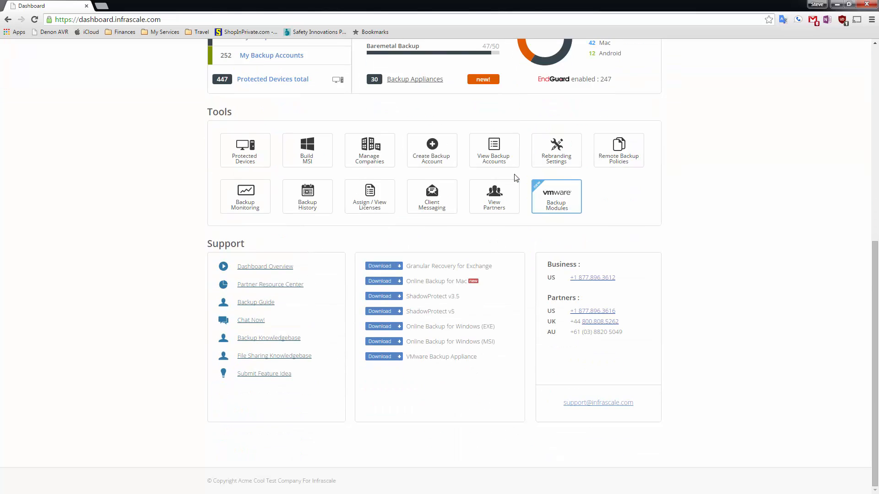
click(245, 150)
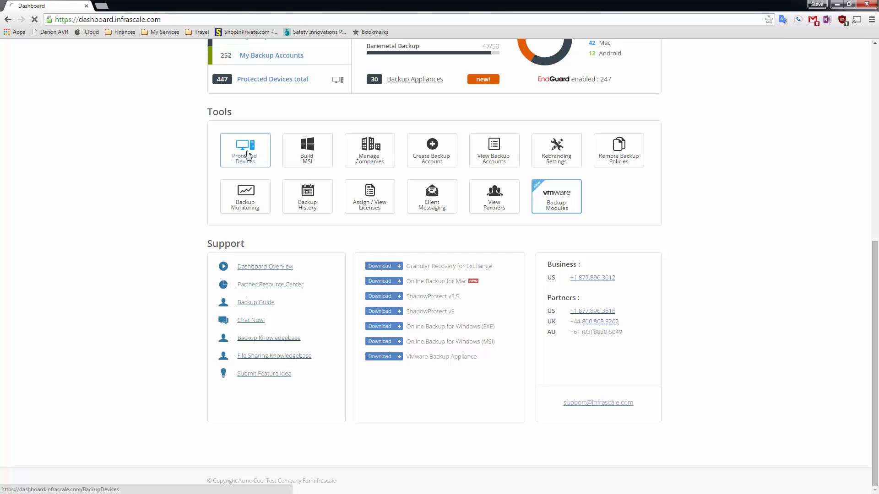
Filter protected devices by account 'SalesDemo' and open the SalesDemo03 account
click(245, 150)
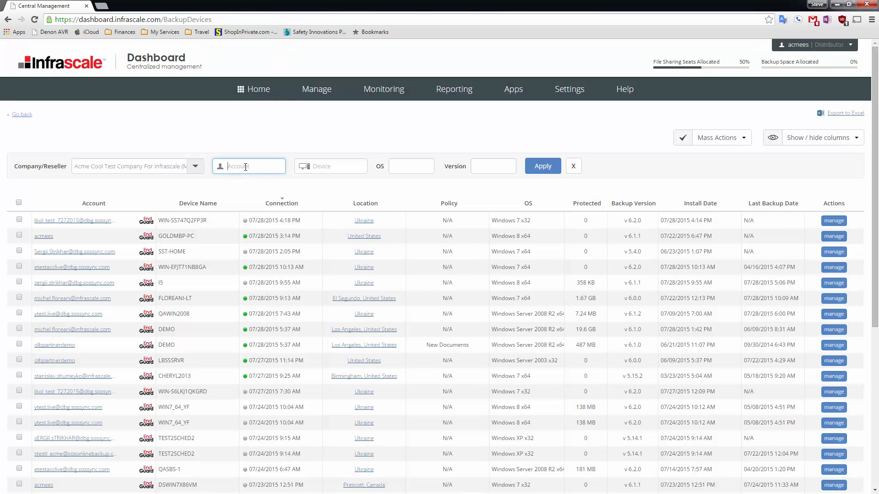
text(SalesDemo03)
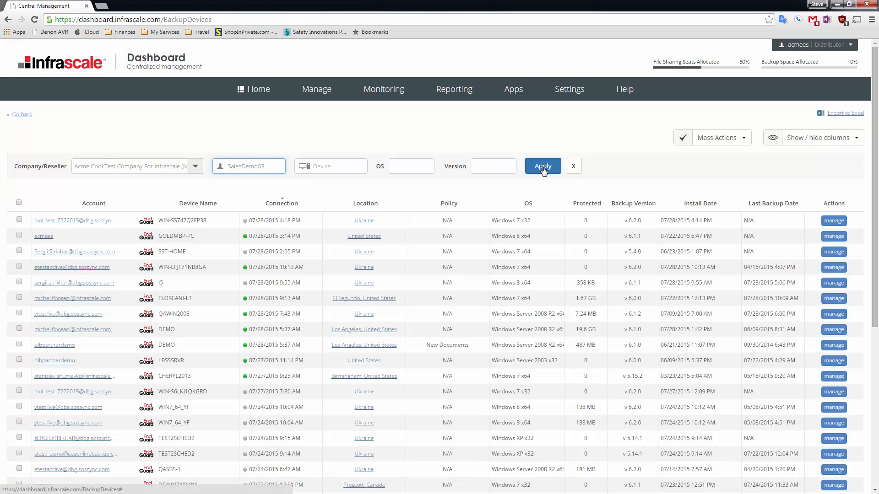
click(542, 166)
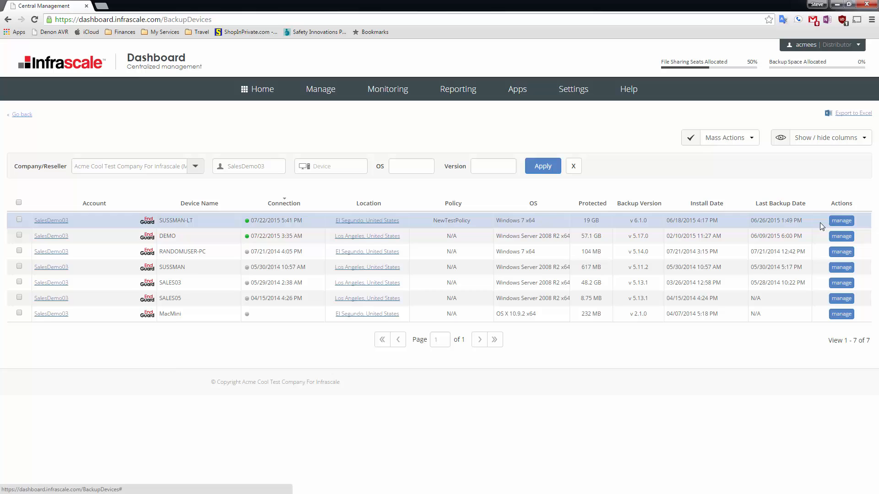
mouse_move(152, 202)
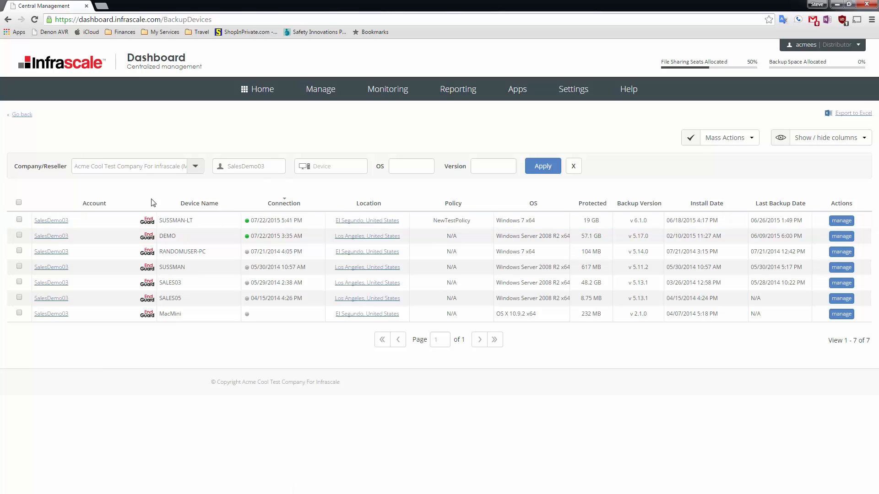
click(51, 221)
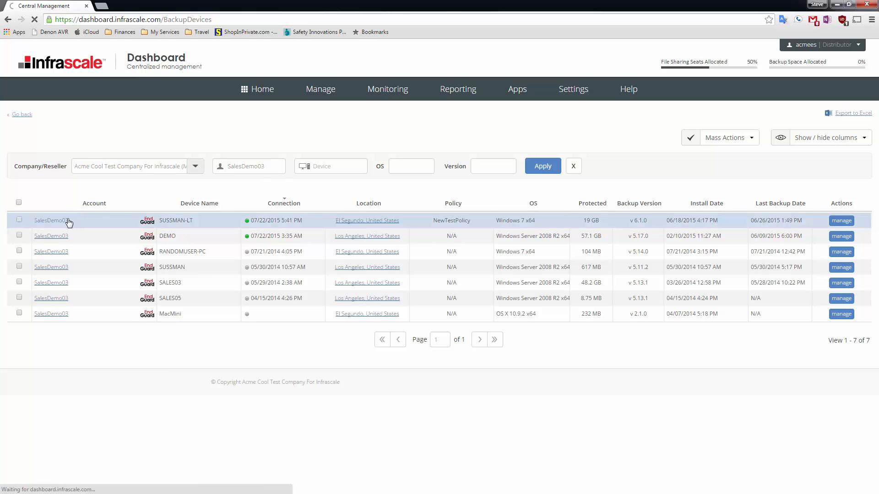
Show the SalesDemo03 account's Device Management list
click(51, 220)
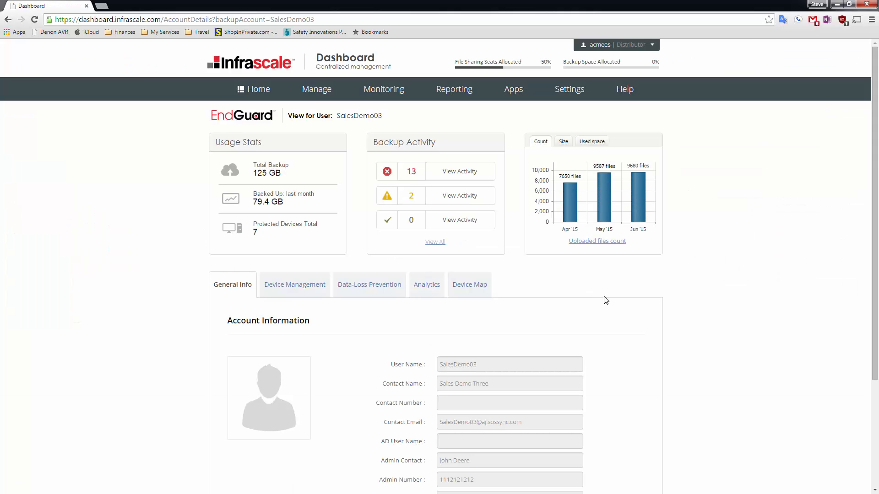
scroll(down, 3)
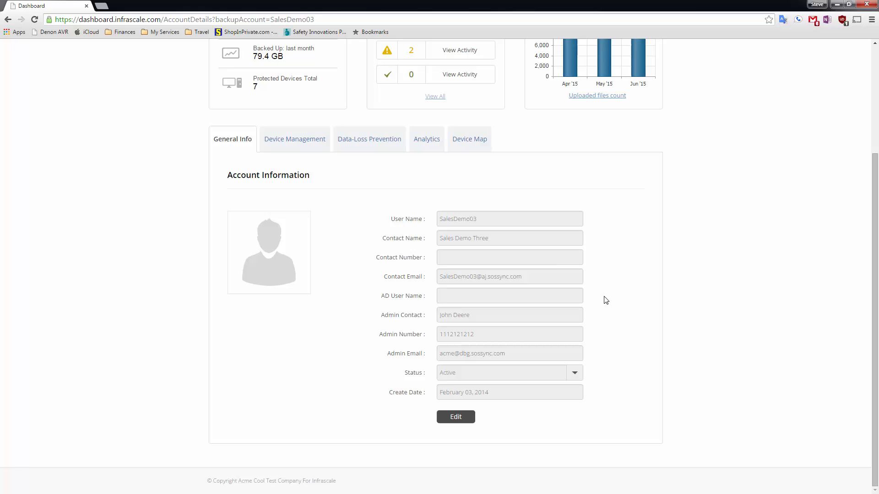
click(295, 139)
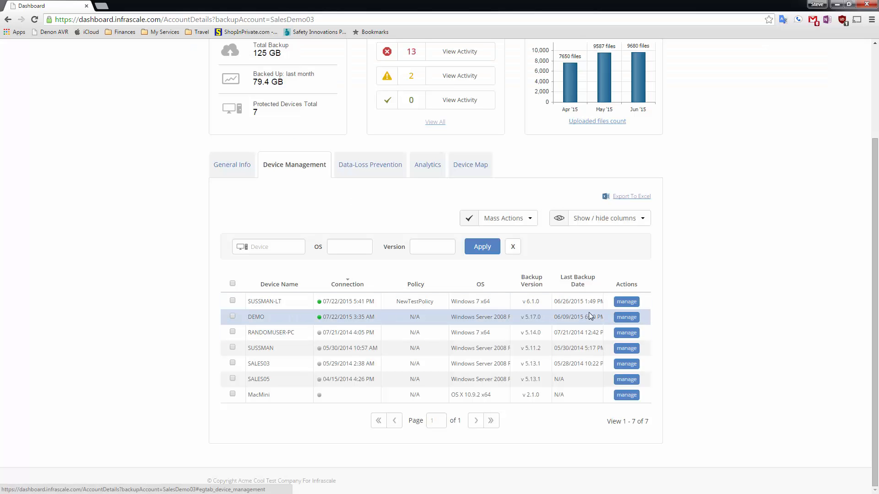
Start a Clear All wipe of SUSSMAN-LT, then cancel it at confirmation
click(626, 301)
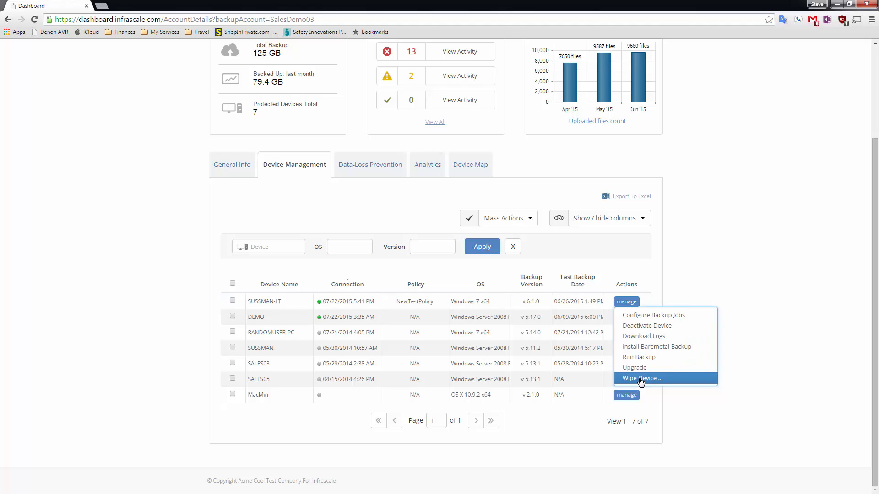
click(642, 379)
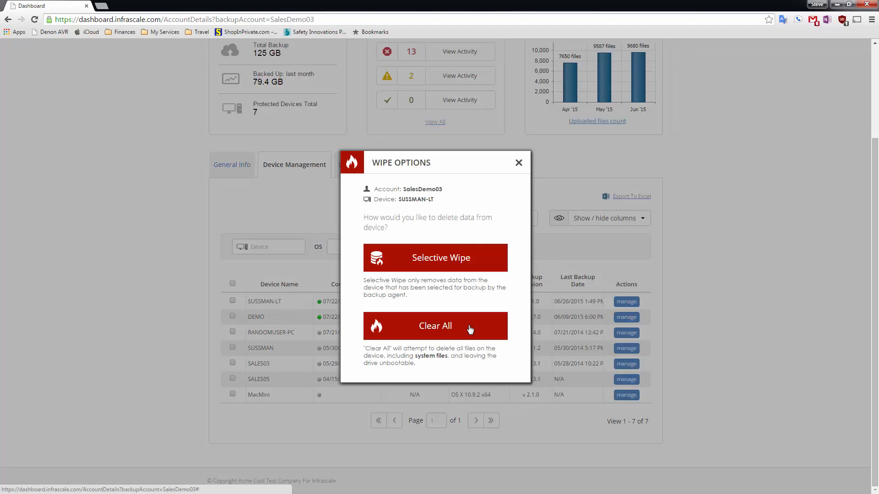
click(435, 326)
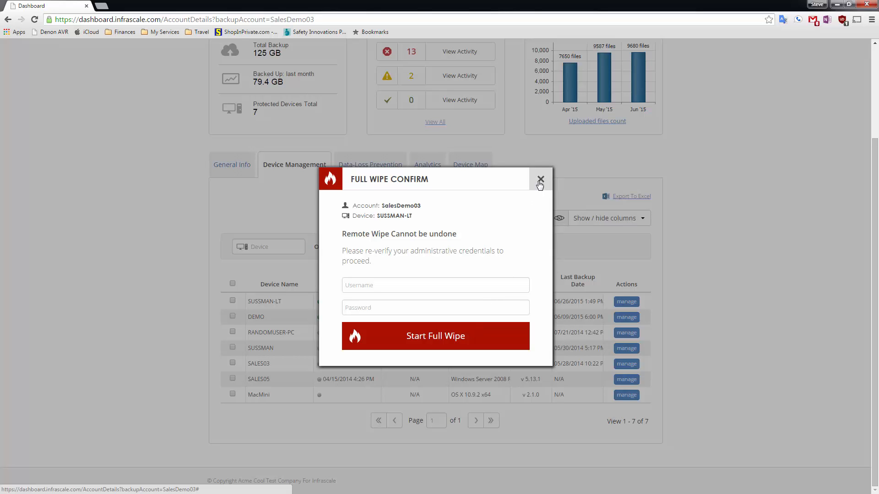
click(540, 179)
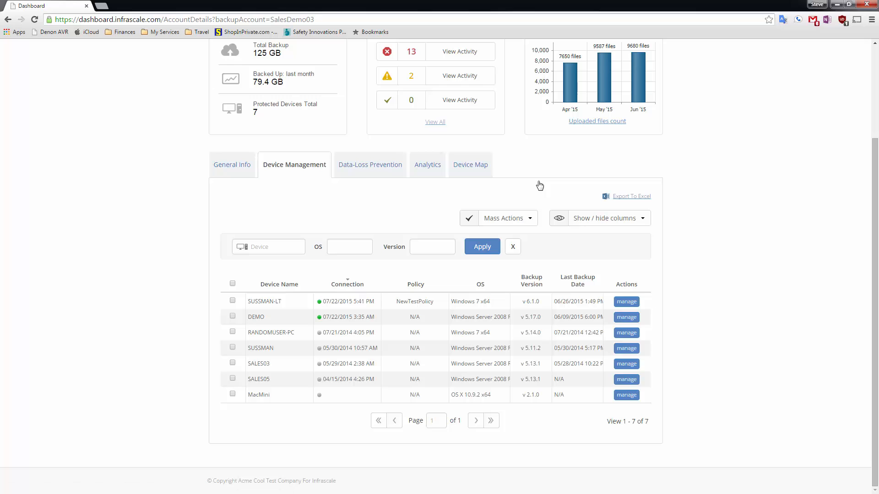
Show the account's analytics for Last 30 Days, then Last 24 hrs
click(469, 164)
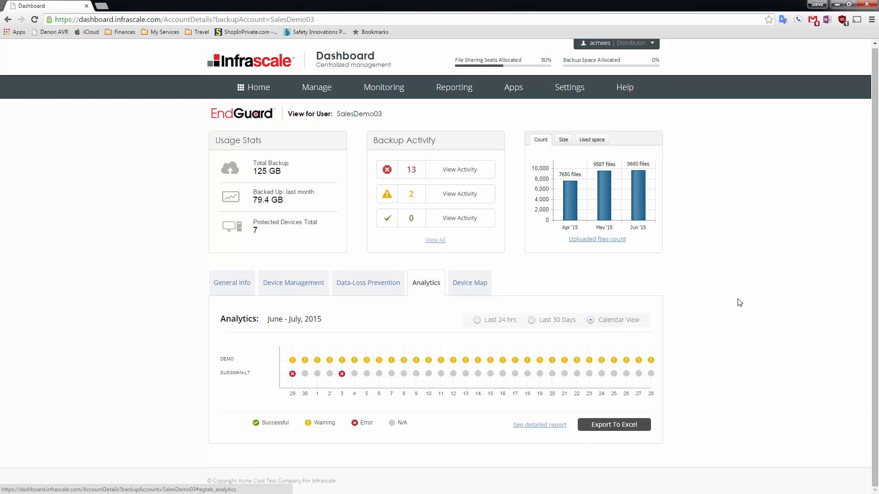
mouse_move(555, 320)
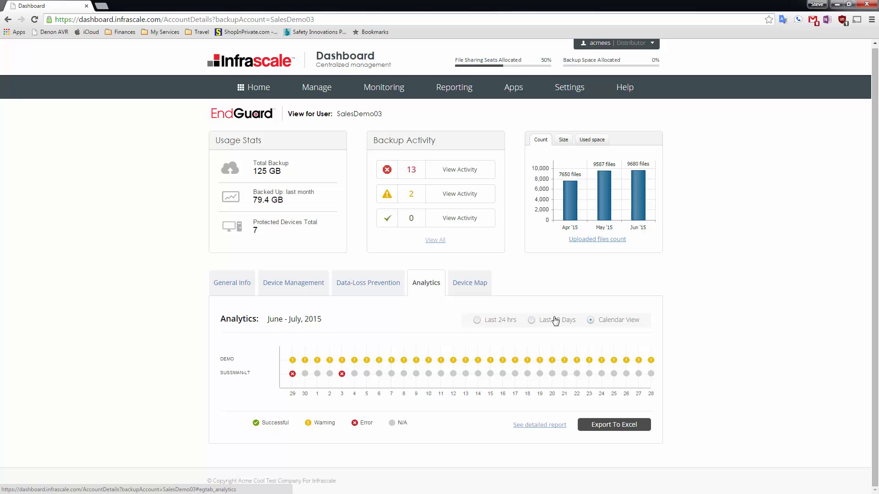
click(532, 319)
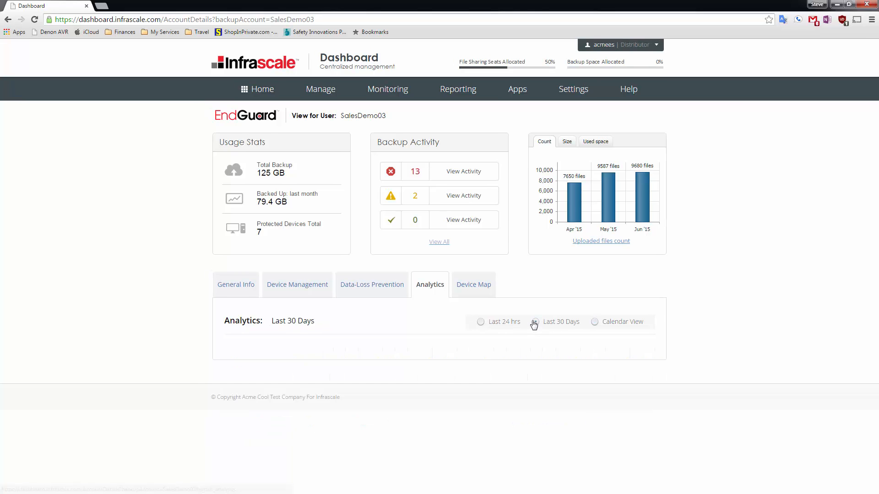
click(534, 322)
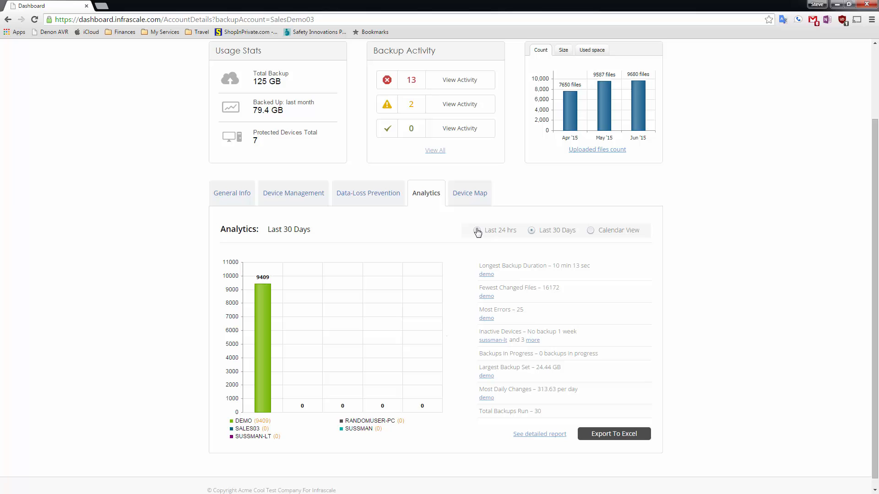
click(477, 229)
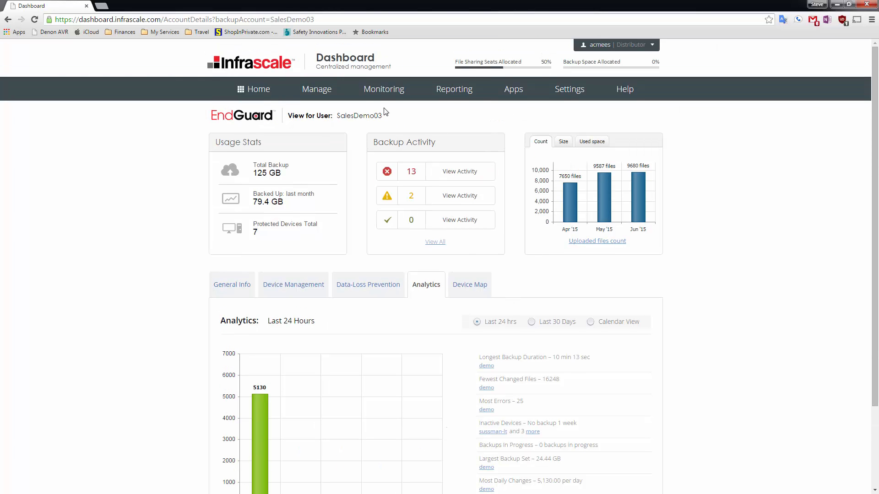
Review the VMware Backup Modules appliance list and browse LASODPA-SE.laso.local's cloud copy
click(253, 88)
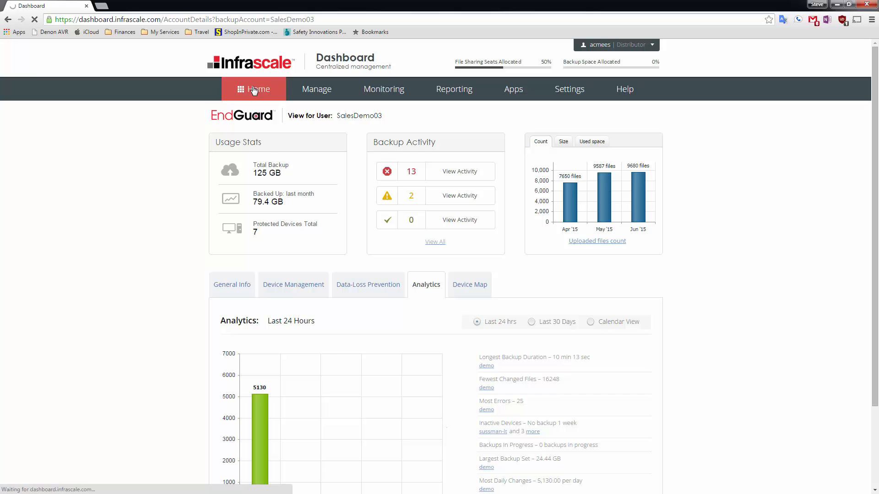
click(260, 89)
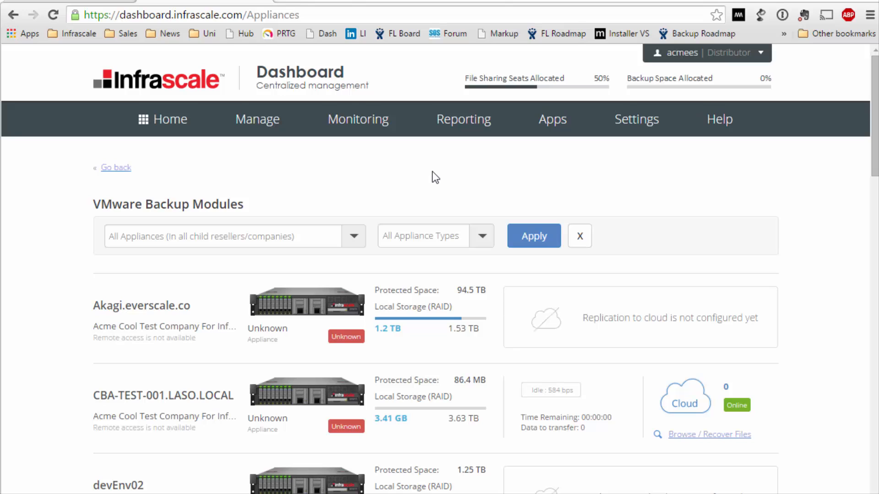
mouse_move(764, 84)
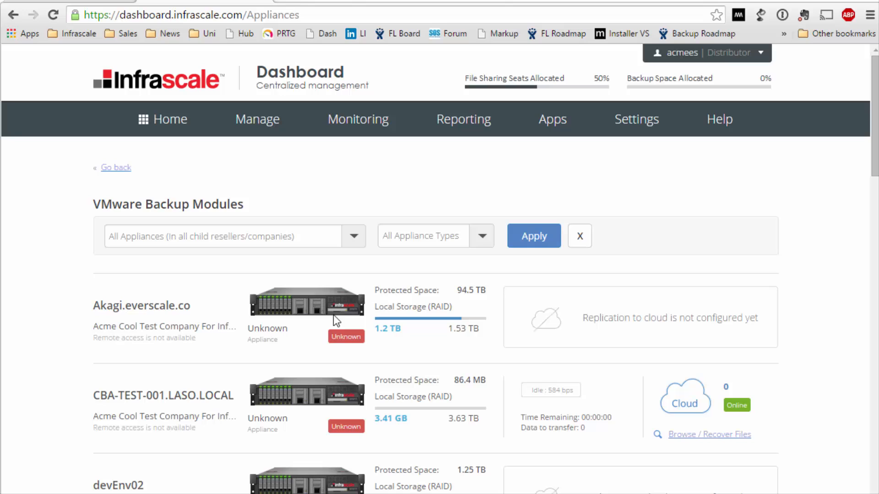
mouse_move(640, 291)
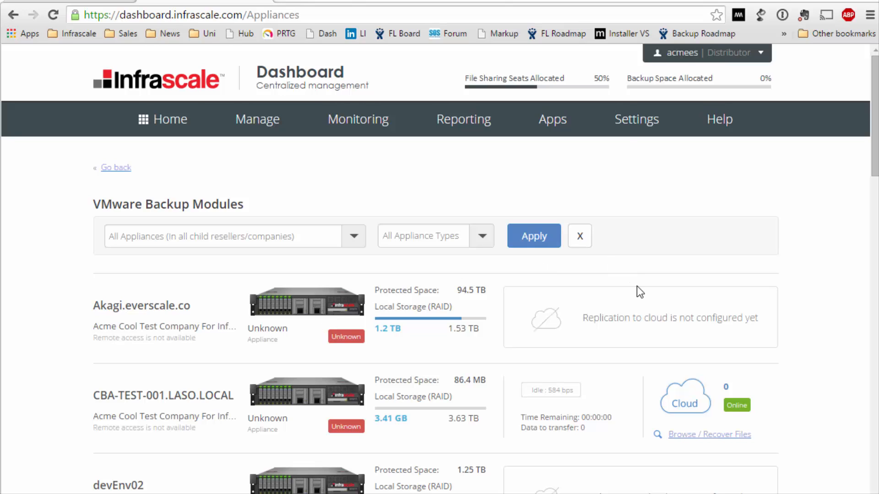
mouse_move(574, 349)
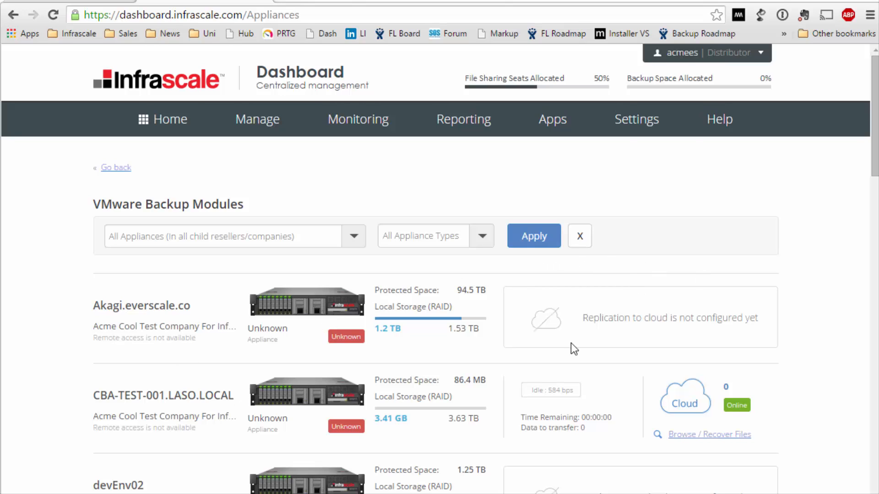
mouse_move(848, 347)
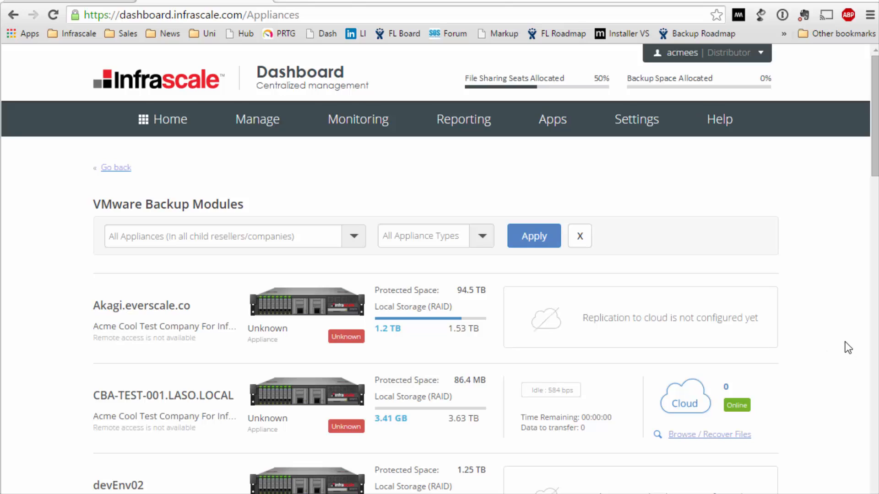
mouse_move(48, 393)
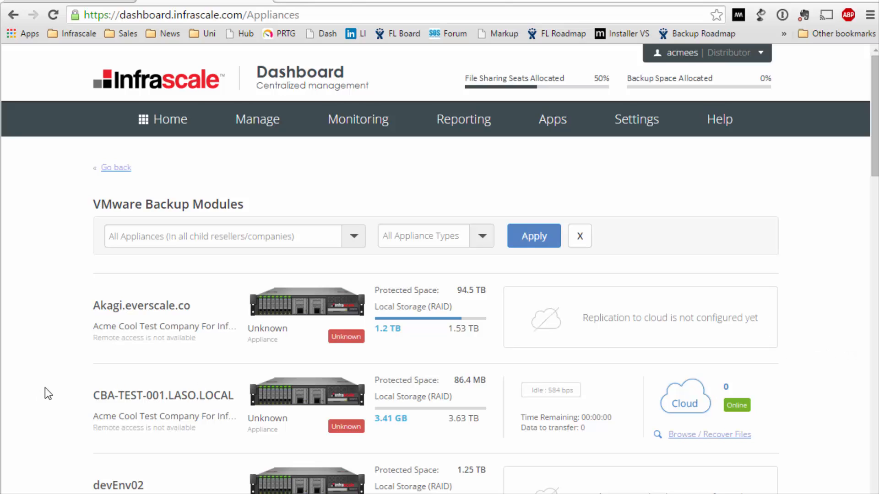
mouse_move(108, 364)
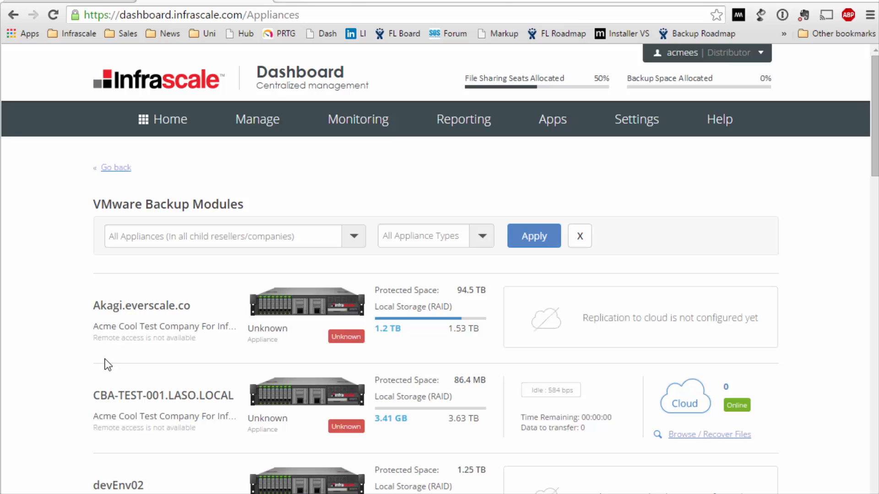
mouse_move(324, 397)
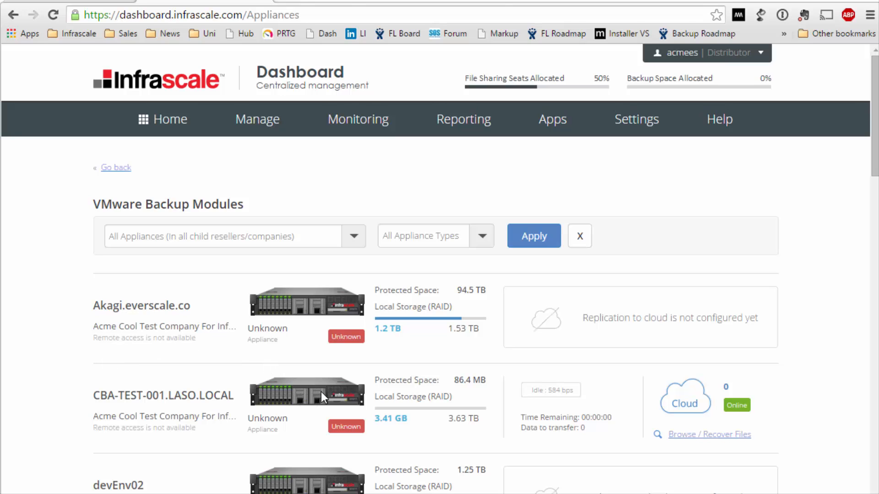
scroll(down, 3)
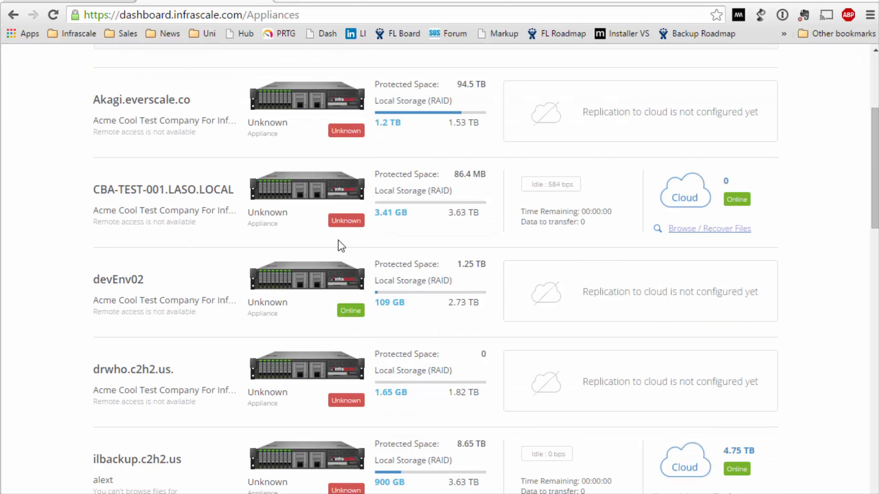
scroll(down, 3)
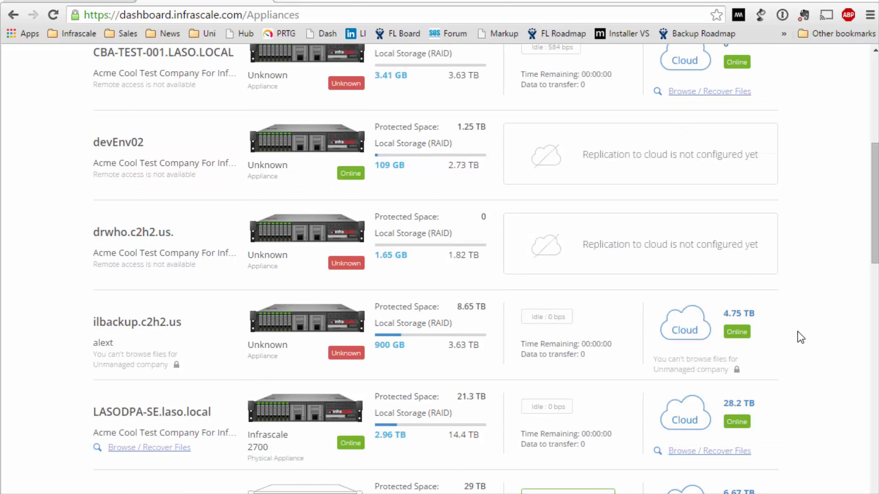
scroll(down, 3)
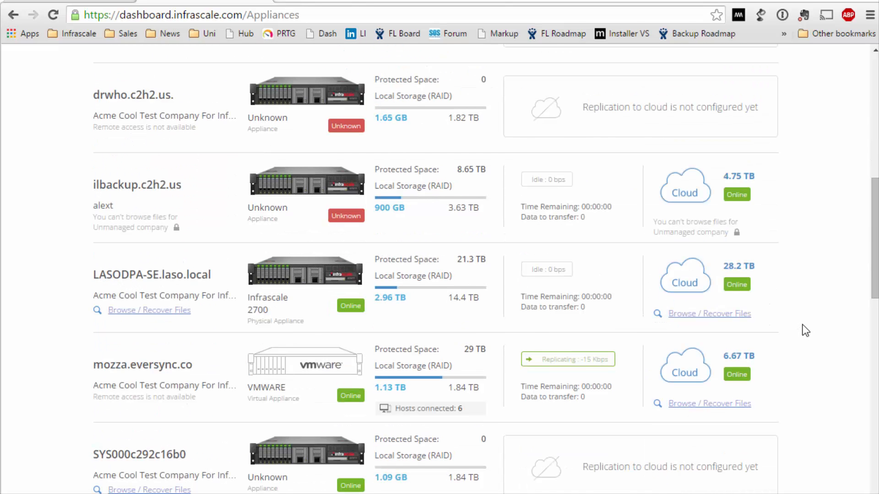
scroll(down, 3)
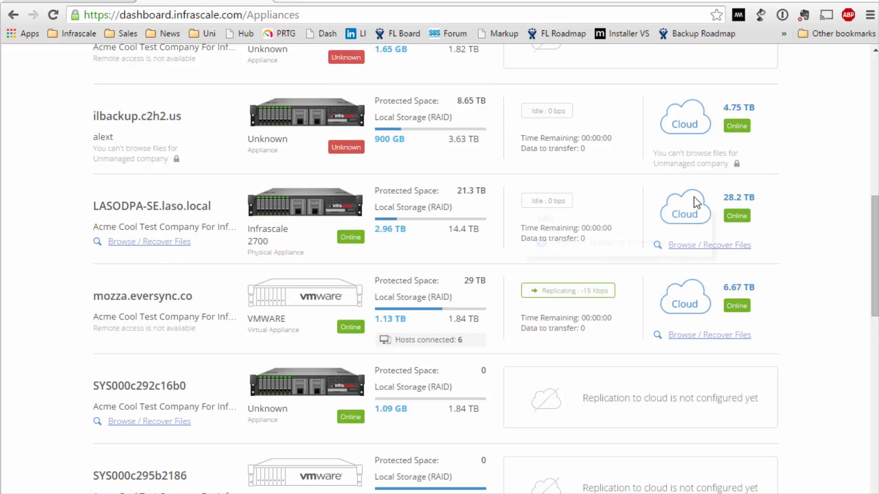
mouse_move(822, 223)
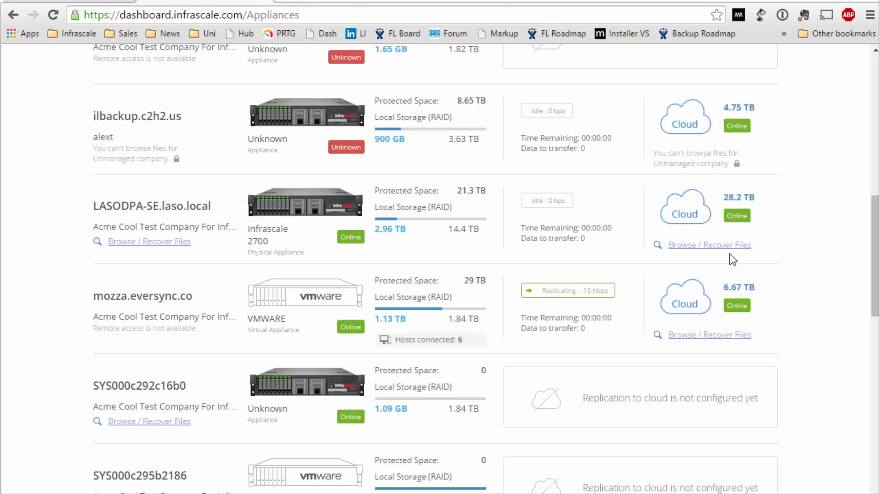
click(709, 245)
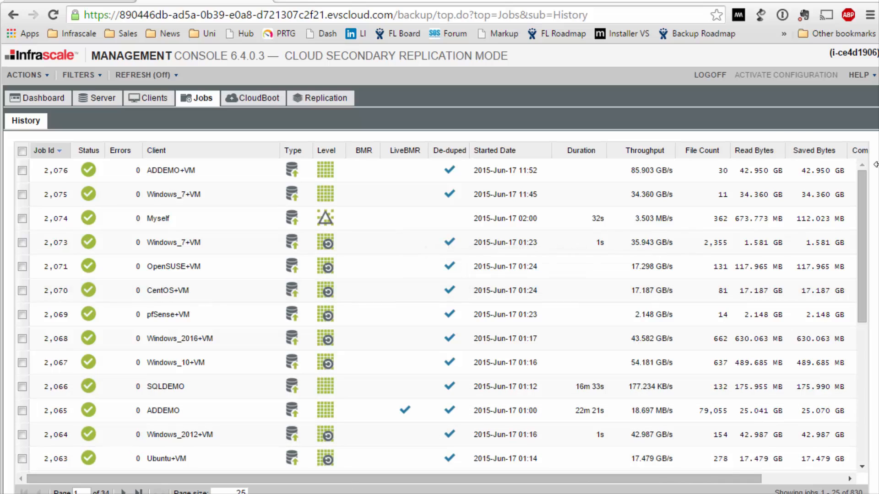
mouse_move(353, 130)
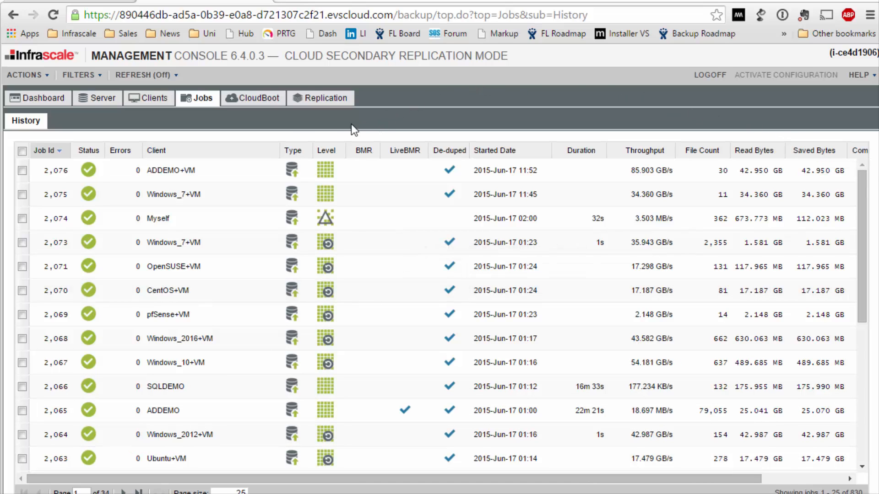
mouse_move(260, 105)
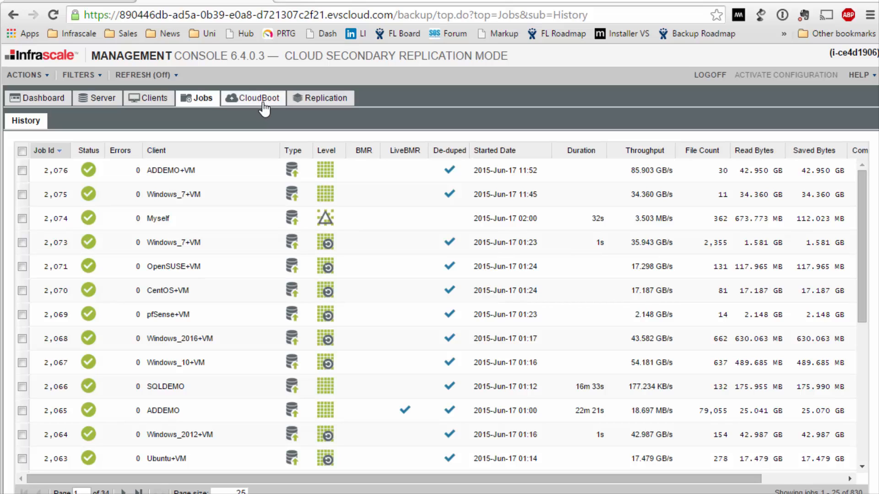
Show the CloudBoot client list and bring up EXCHDEMO+VM's Boot option
click(252, 98)
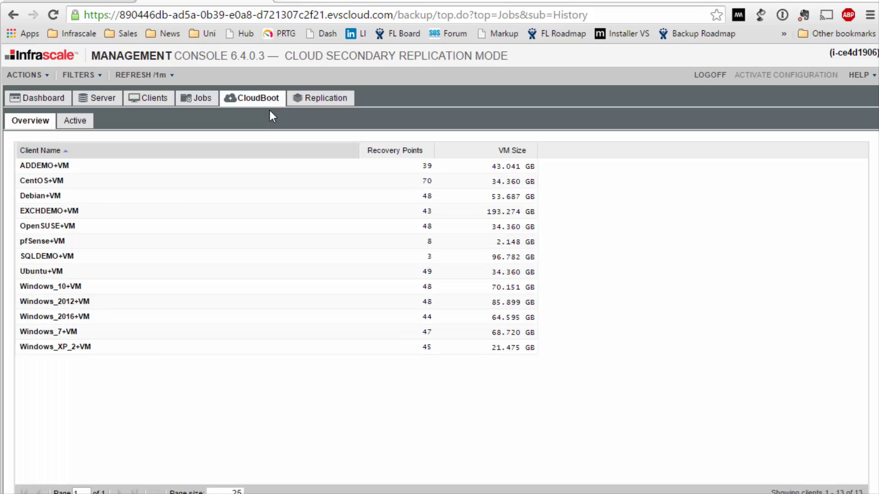
mouse_move(51, 230)
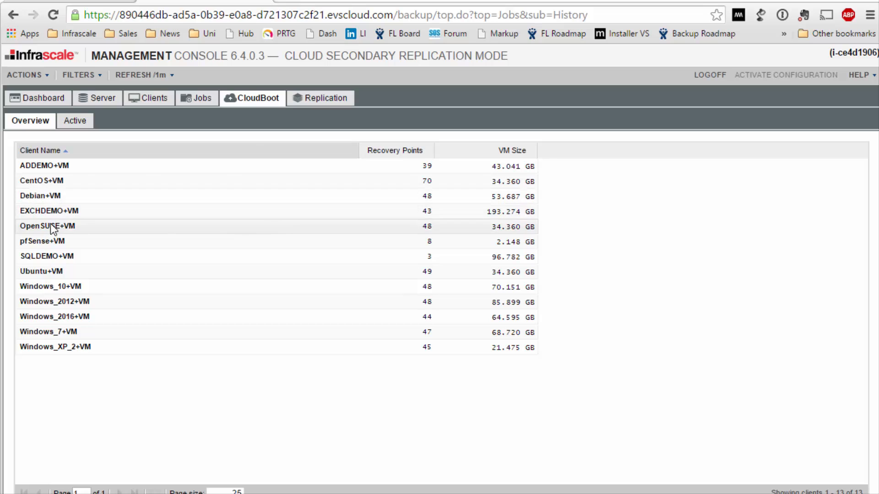
right_click(49, 210)
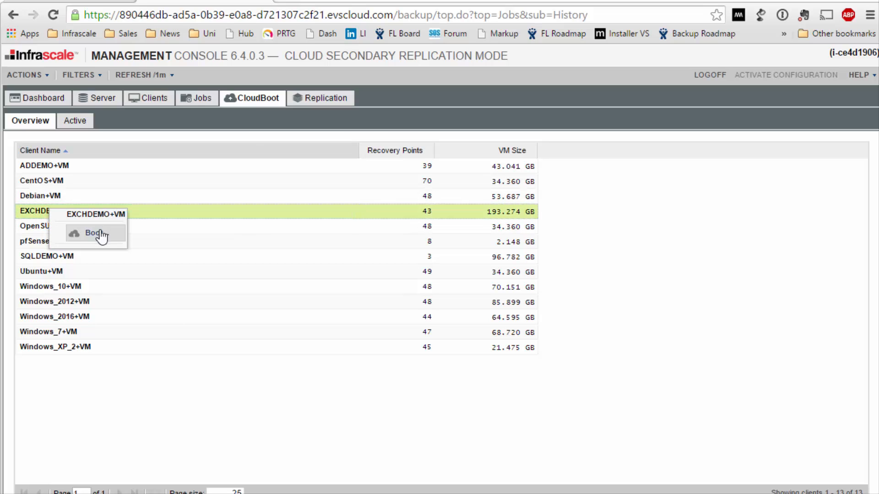
Start the EXCHDEMO+VM CloudBoot wizard using the 17-Jun-15 recovery point
click(93, 233)
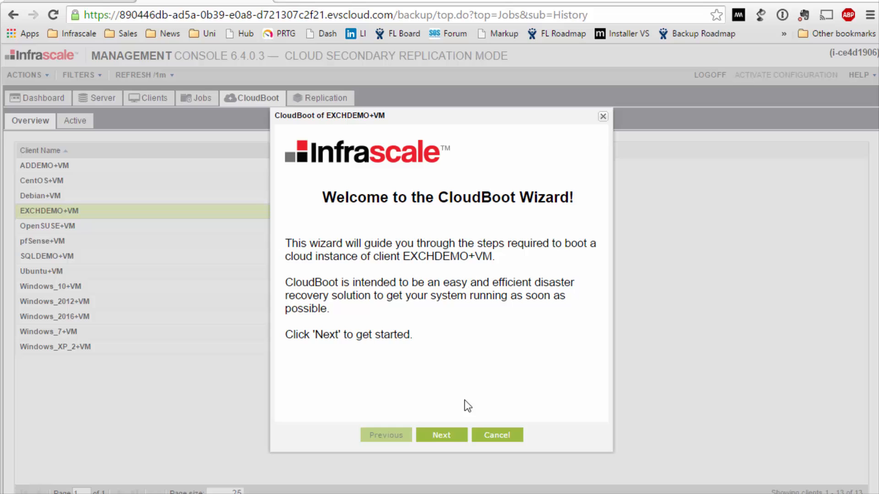
click(441, 434)
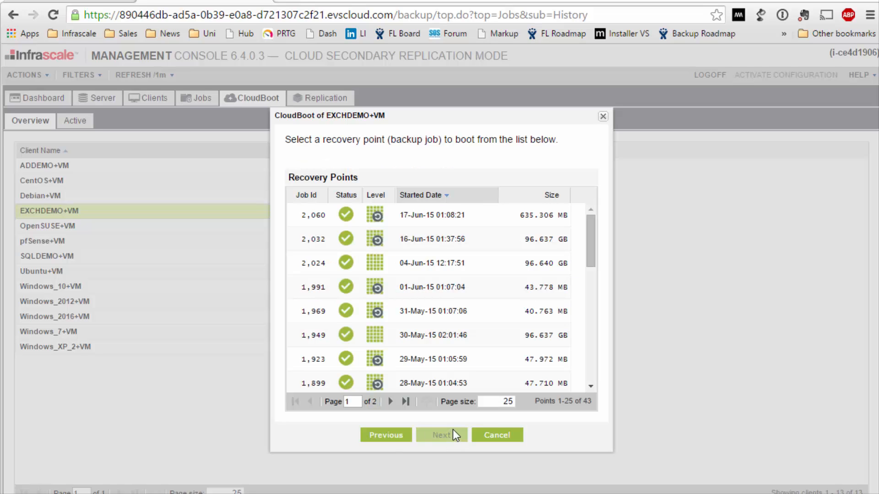
scroll(down, 3)
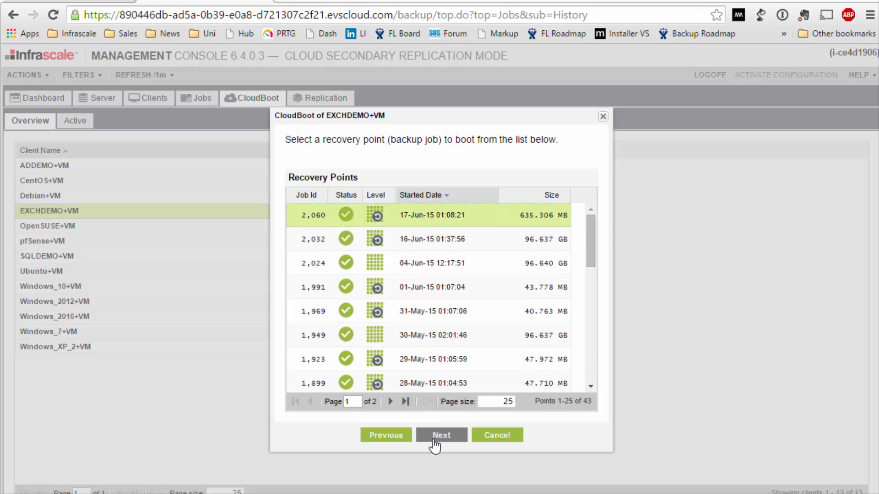
click(441, 435)
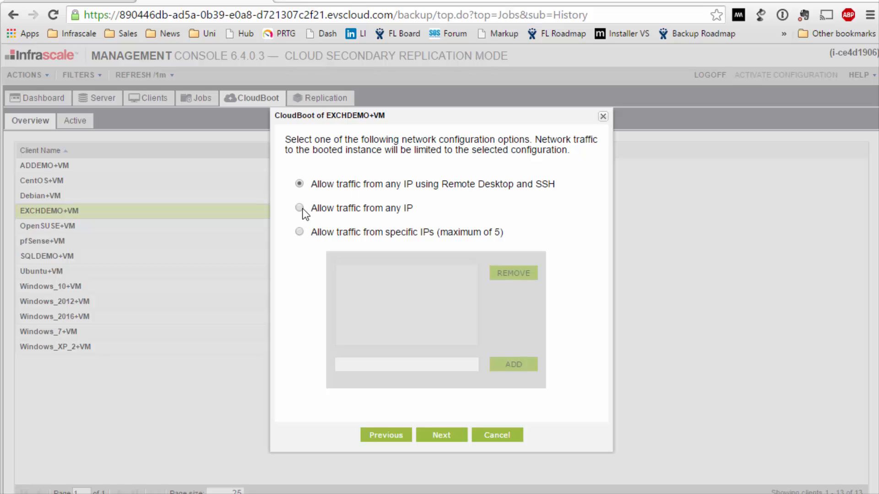
Allow any-IP Remote Desktop and SSH traffic, add email notification, and finish
click(299, 232)
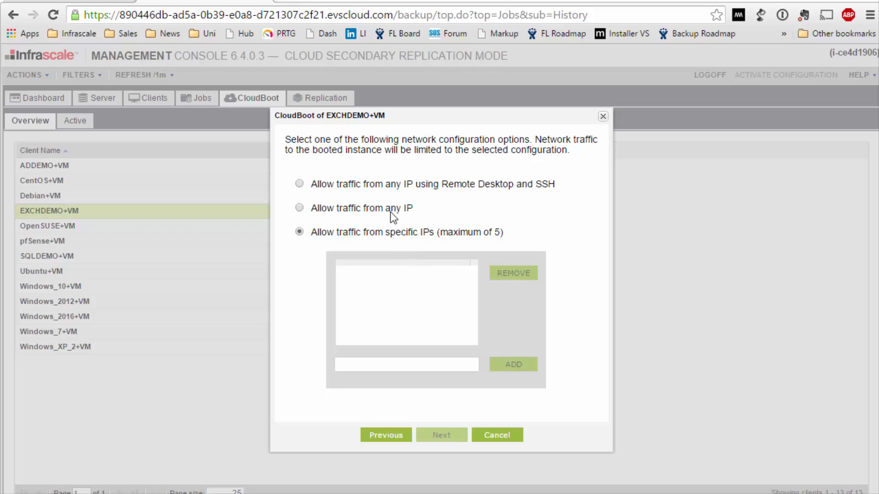
click(299, 184)
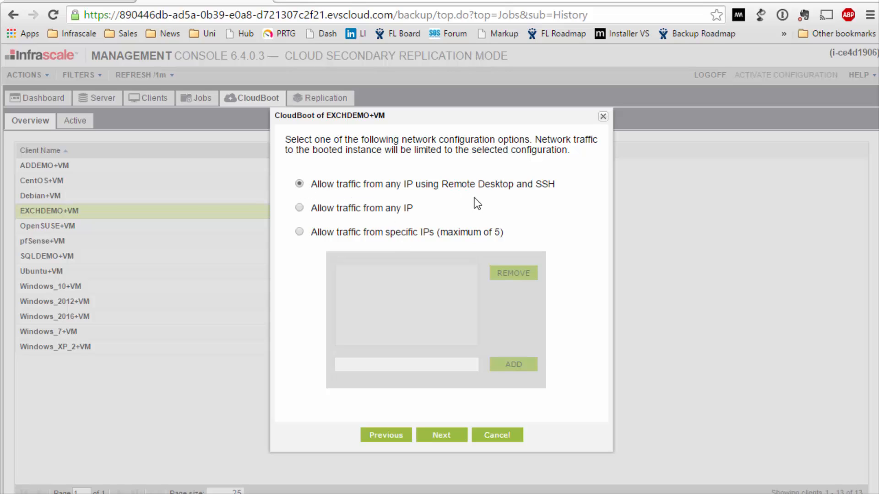
mouse_move(435, 389)
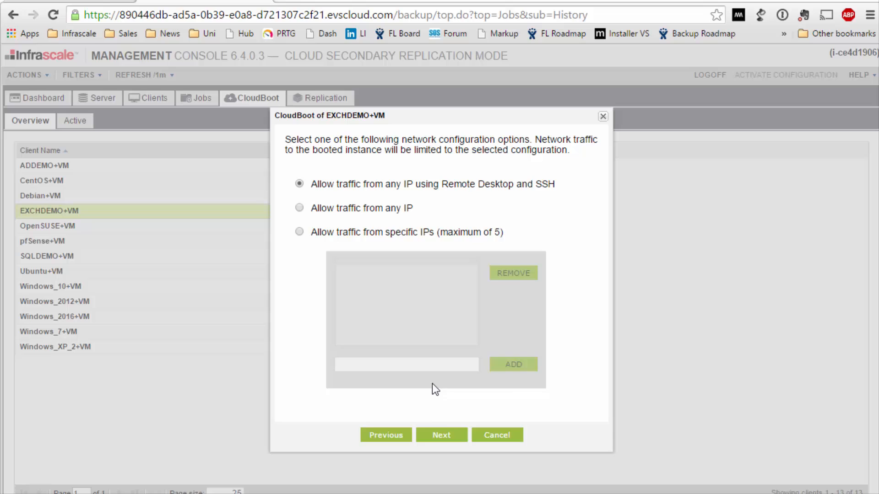
click(440, 435)
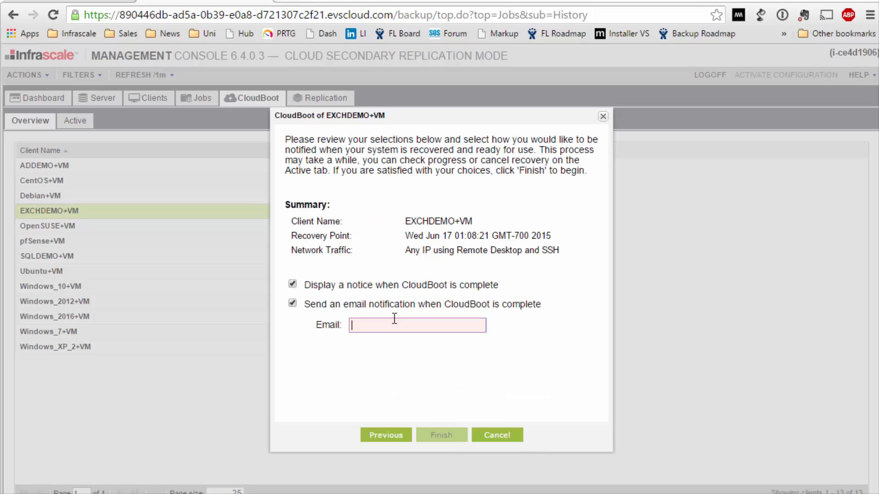
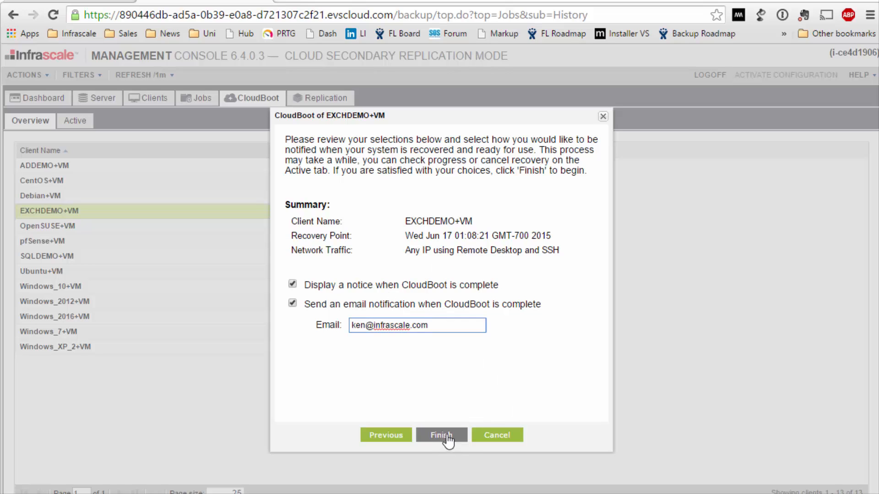
click(441, 434)
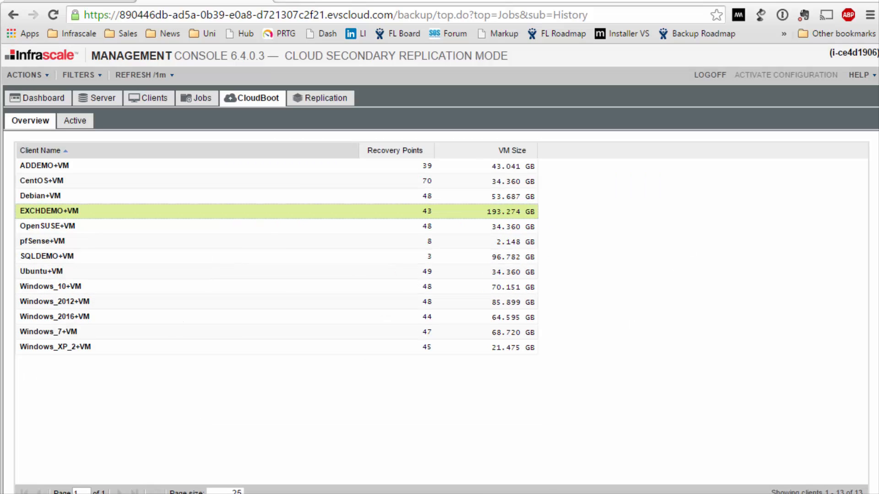
Switch to Active, over to Overview, and back to the active CloudBoot instances
click(73, 120)
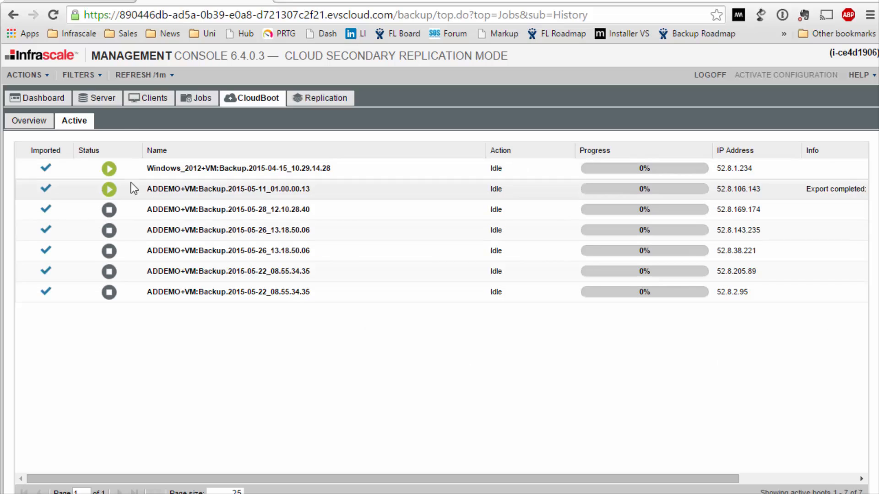
mouse_move(82, 122)
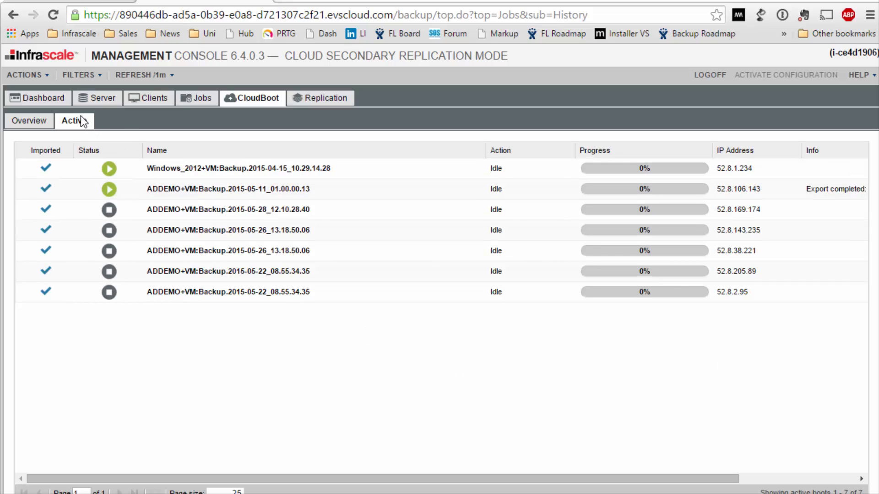
click(29, 120)
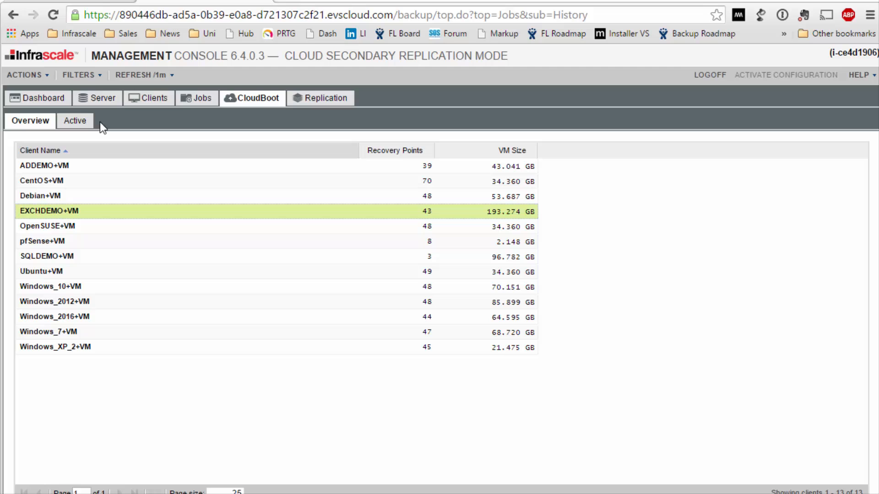
click(75, 120)
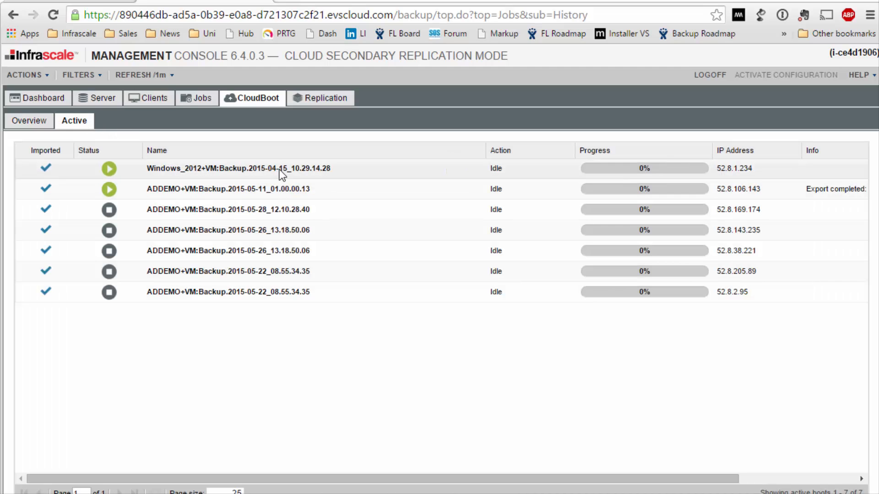
mouse_move(290, 166)
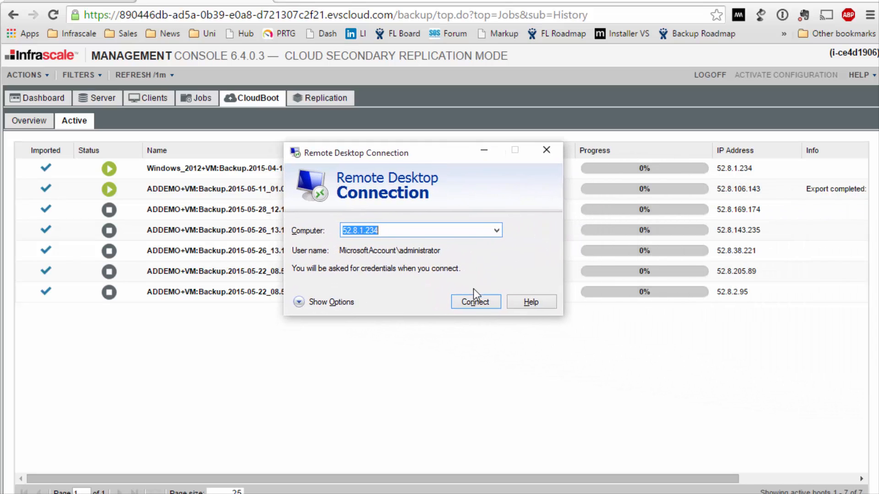
Connect to 52.8.1.234, submit the password, and accept the certificate warning
click(474, 302)
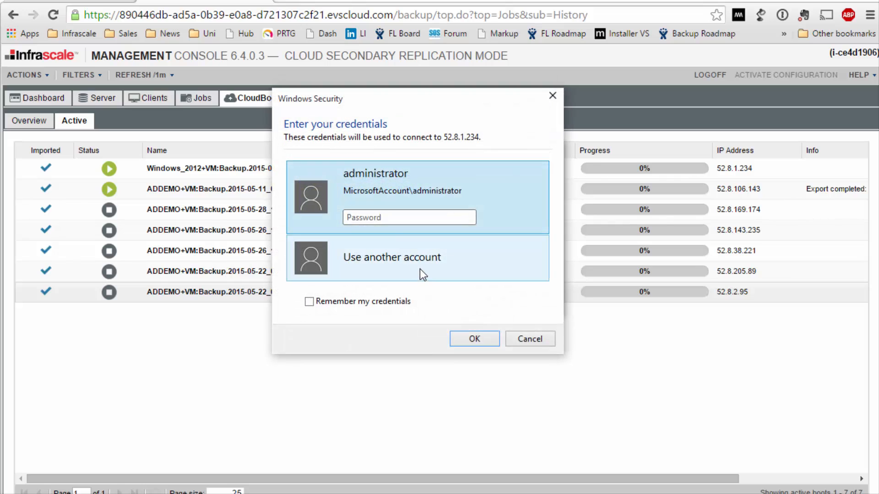
text(•)
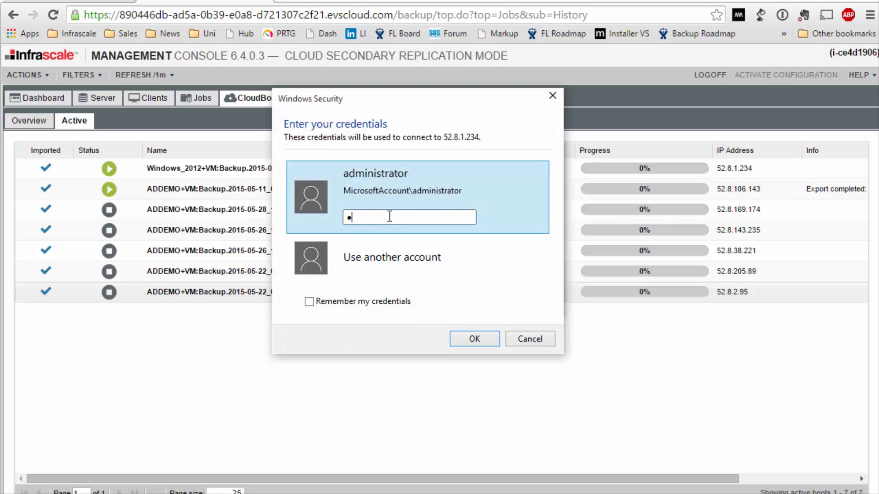
text(•)
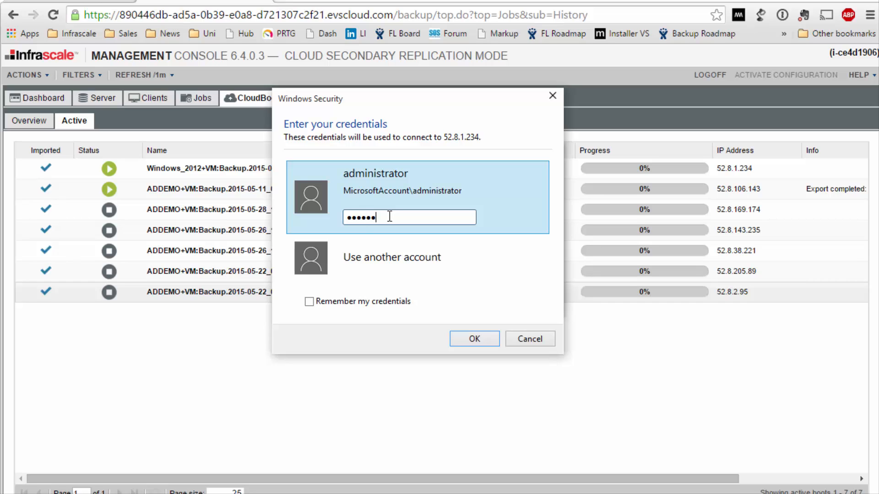
text(•)
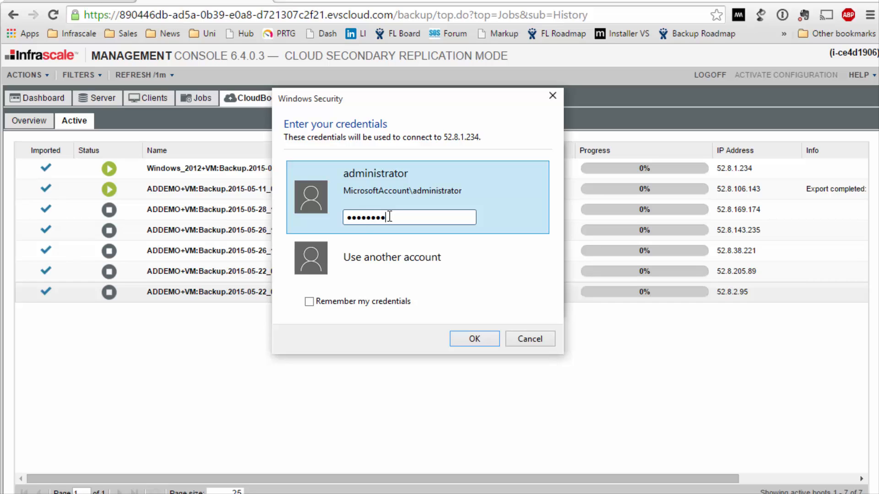
click(473, 338)
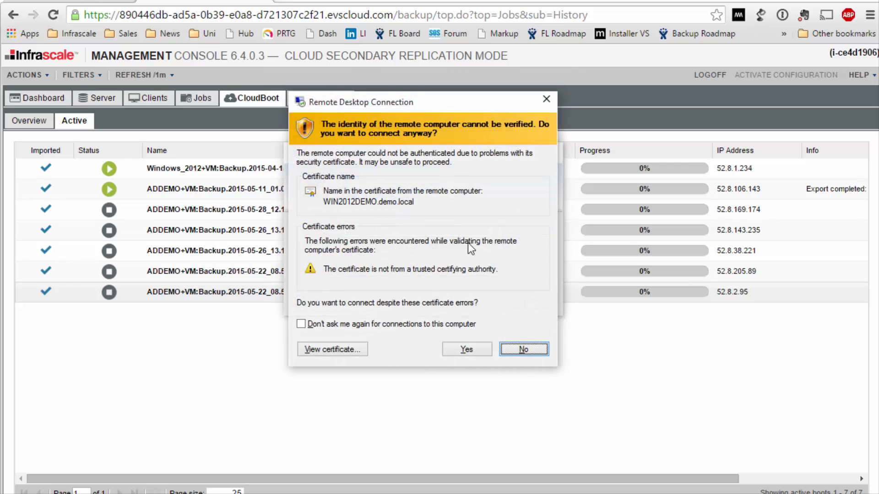
click(465, 349)
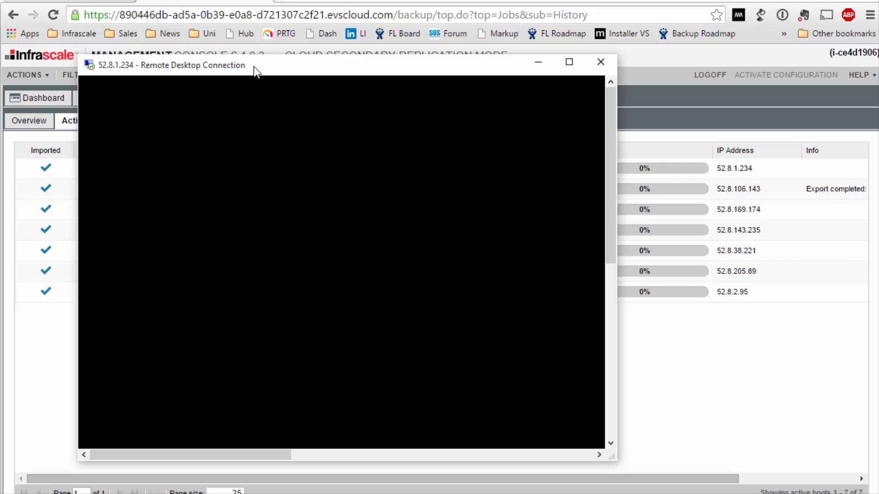
Maximize the remote session and launch PowerShell from the remote taskbar
drag(168, 65, 95, 12)
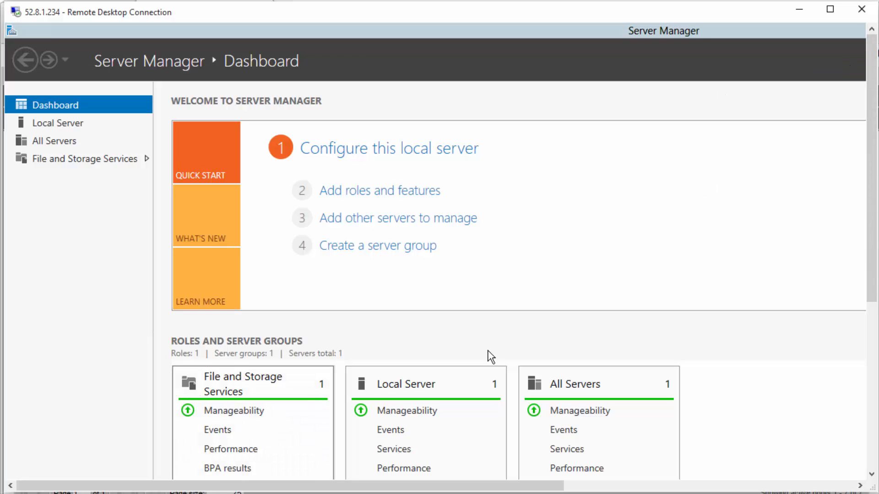
scroll(down, 3)
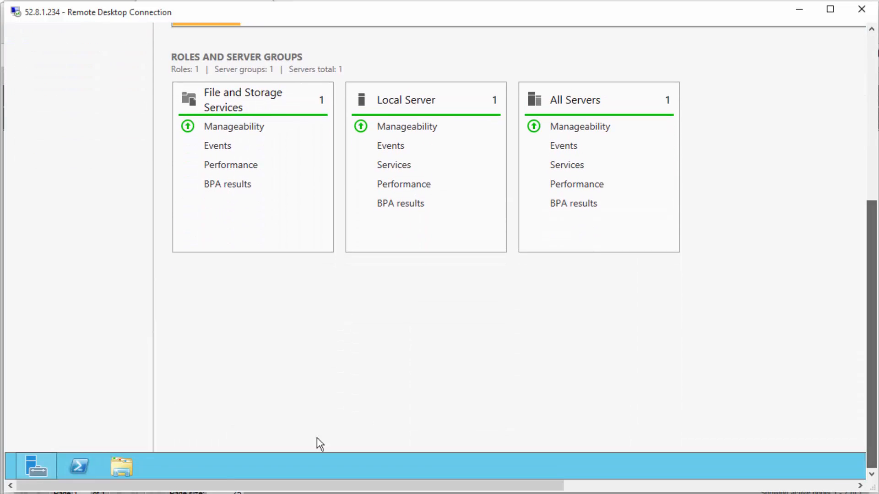
click(78, 466)
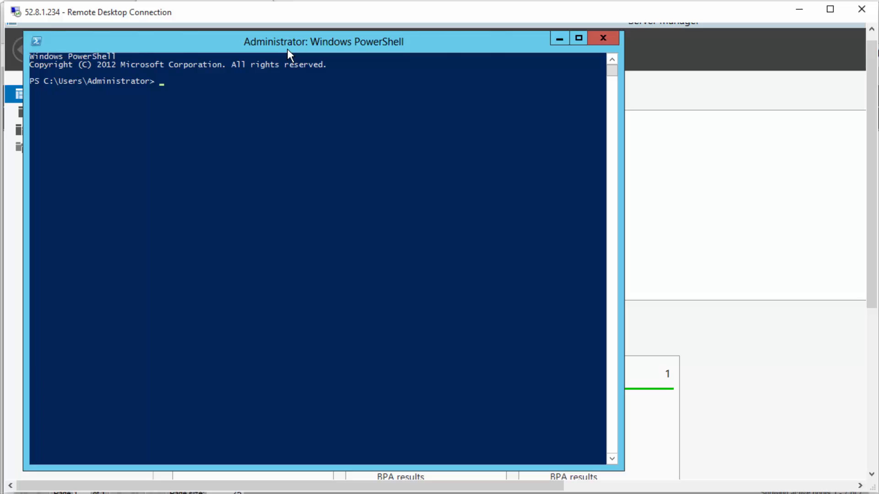
Ping google.com from the remote server's PowerShell, getting replies from 74.125.239.103
text(ping)
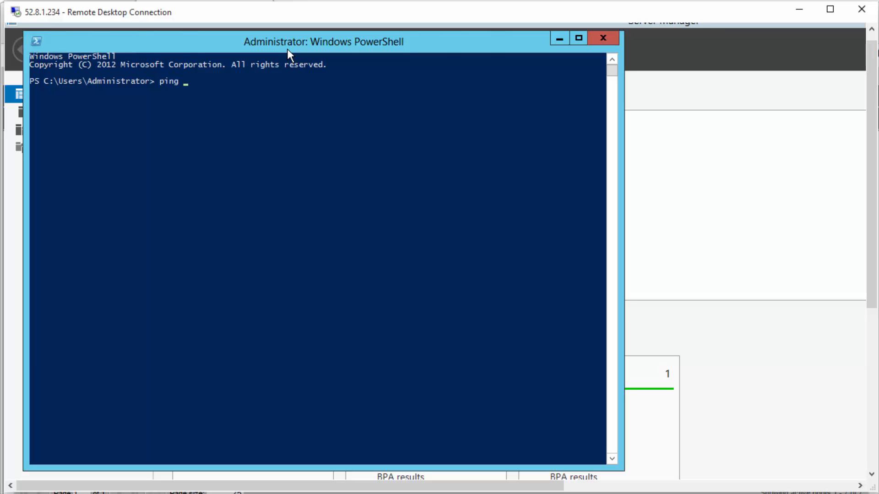
text(google.com)
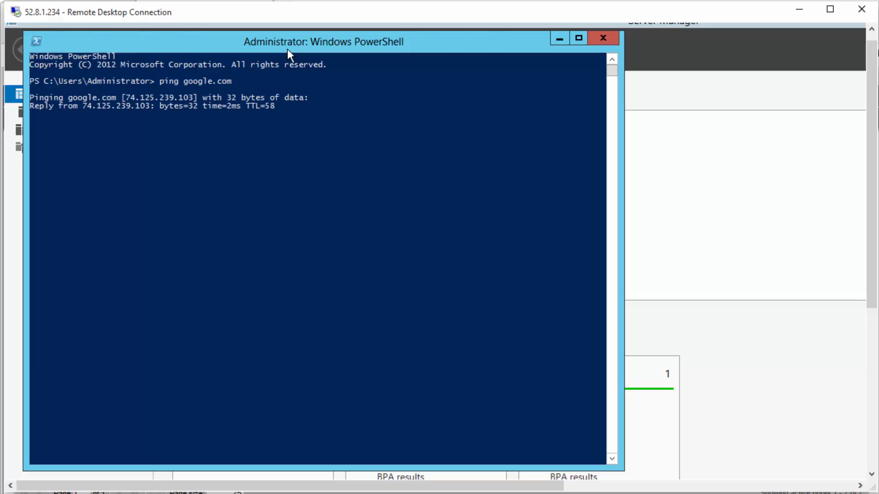